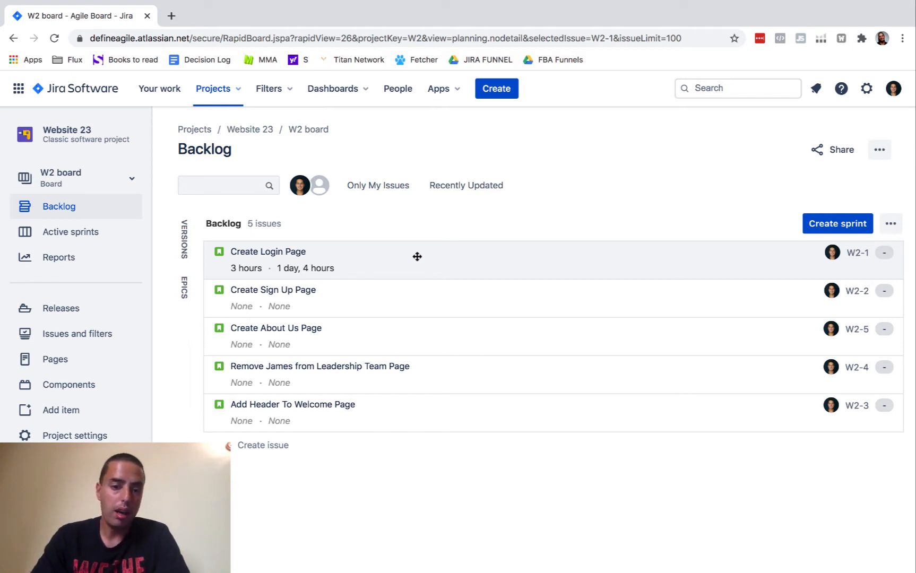
mouse_move(463, 256)
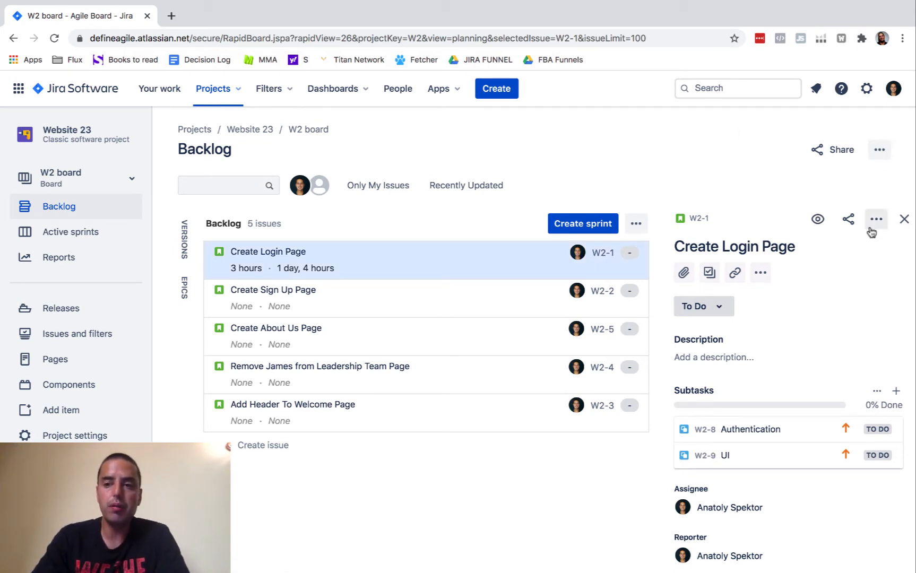
mouse_move(877, 219)
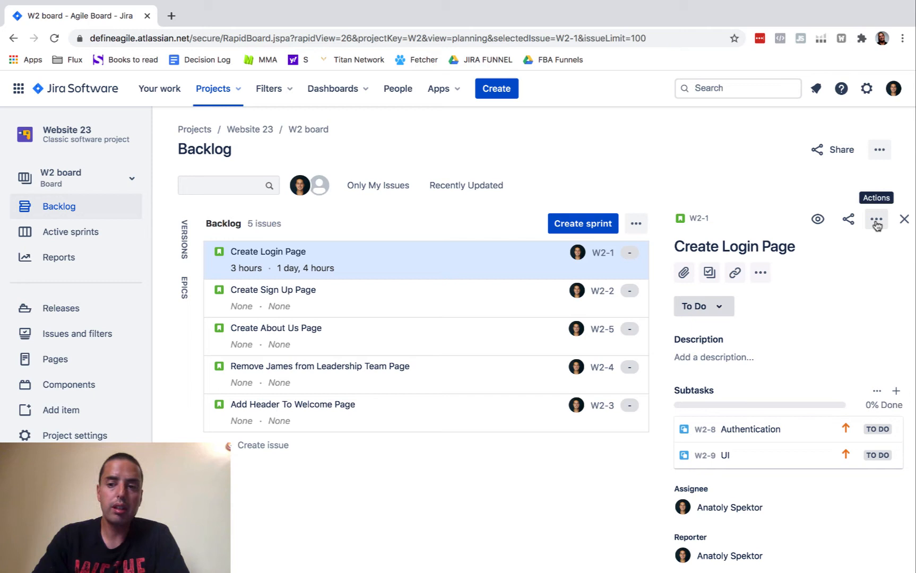
Step: Choose Clone from the Create Login Page story's Actions menu
left_click(877, 219)
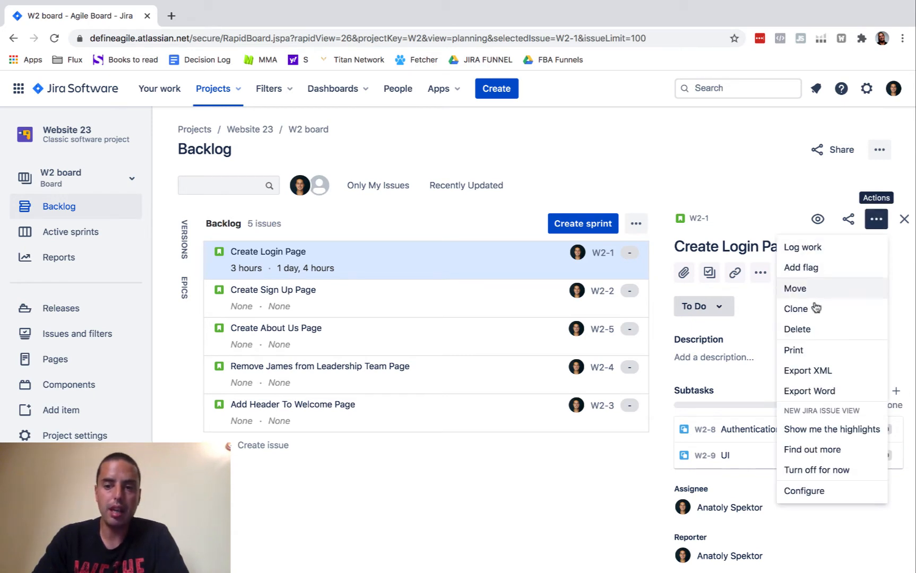
left_click(795, 308)
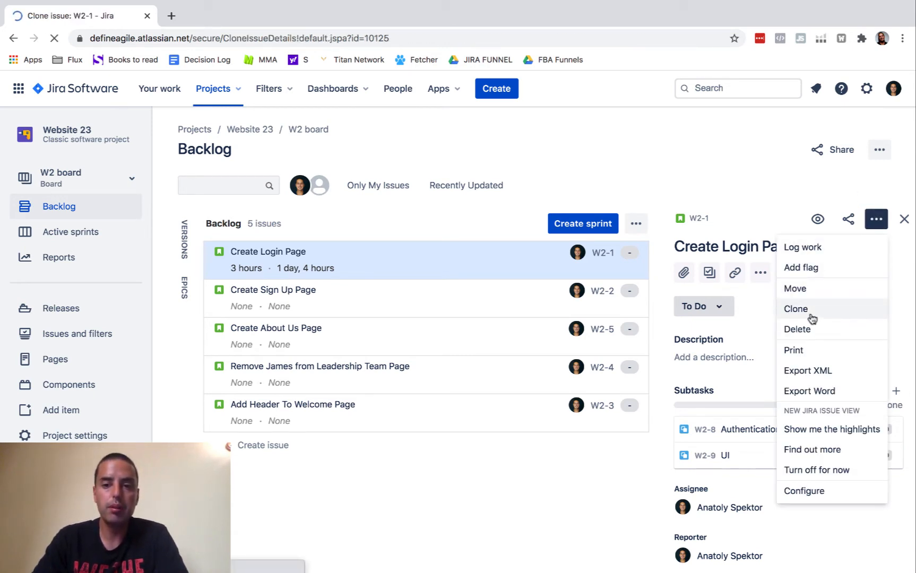
Step: Create the clone 'Copy Create Login Page' without sub-tasks
left_click(796, 308)
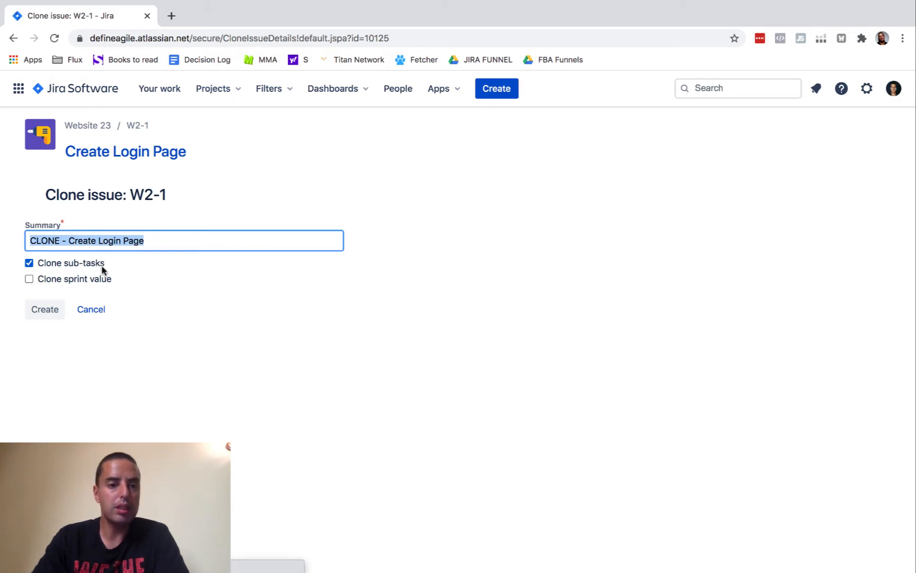
mouse_move(117, 282)
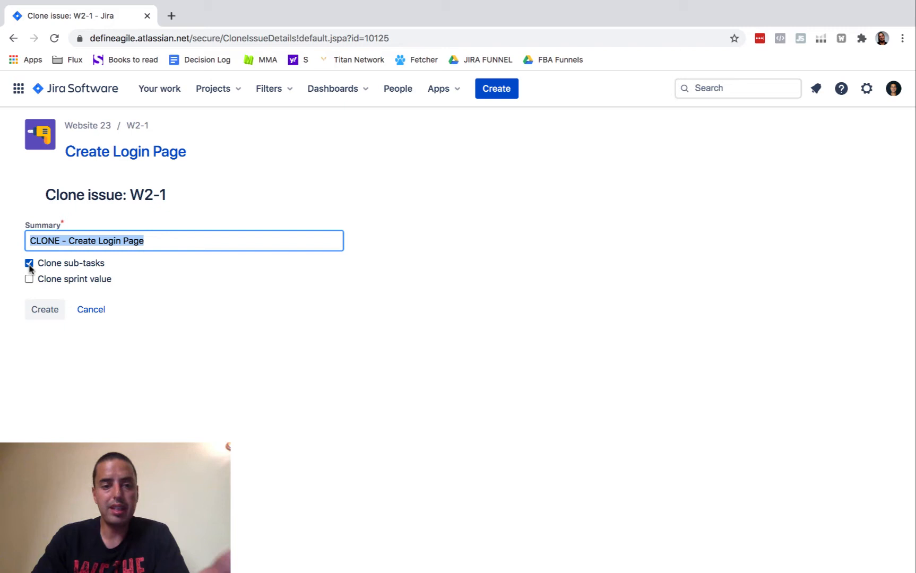
left_click(29, 263)
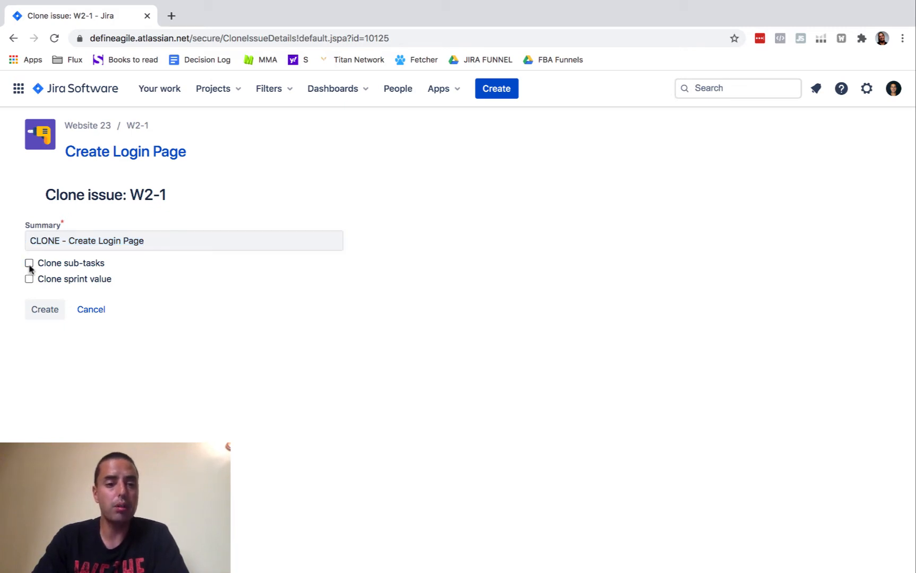
left_click(184, 241)
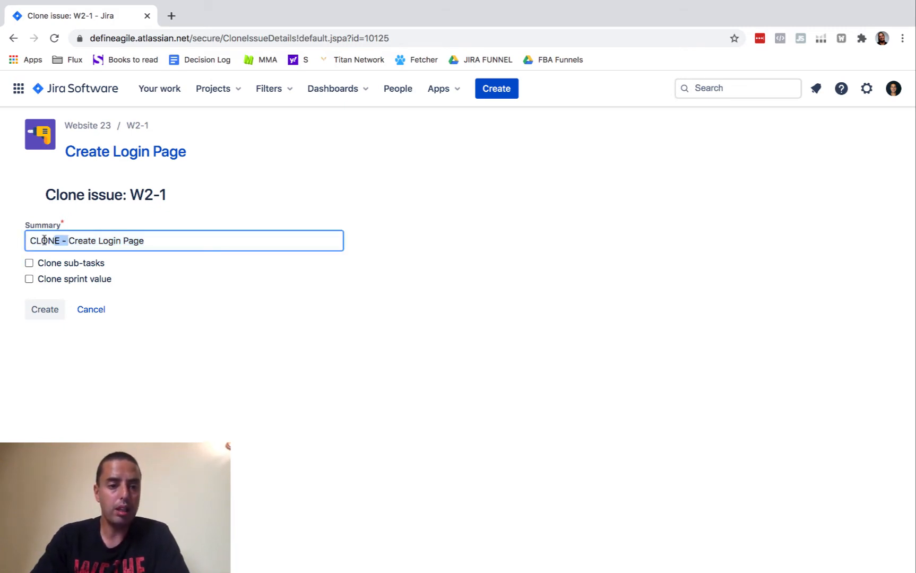
type("Copy")
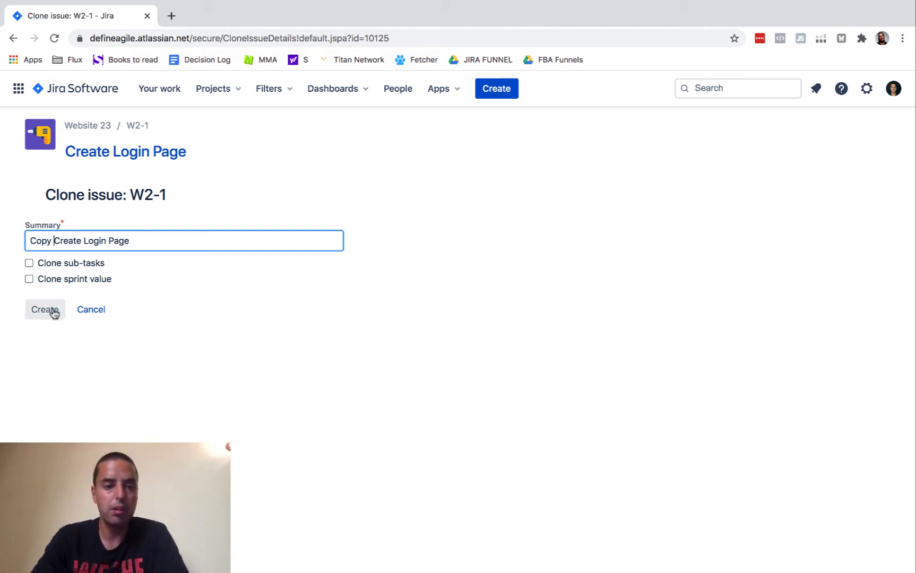
left_click(45, 309)
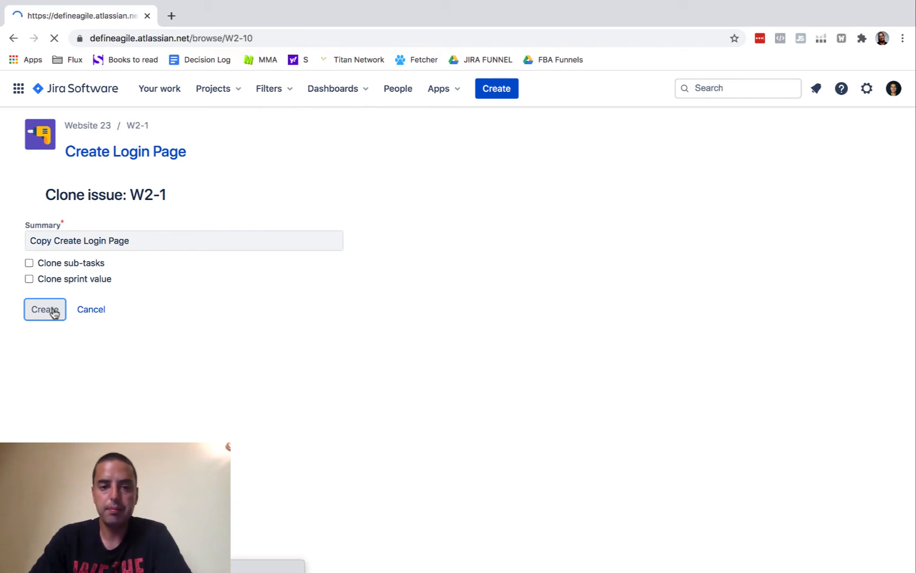
Step: Review new issue W2-10 and its clone link to W2-1
left_click(45, 309)
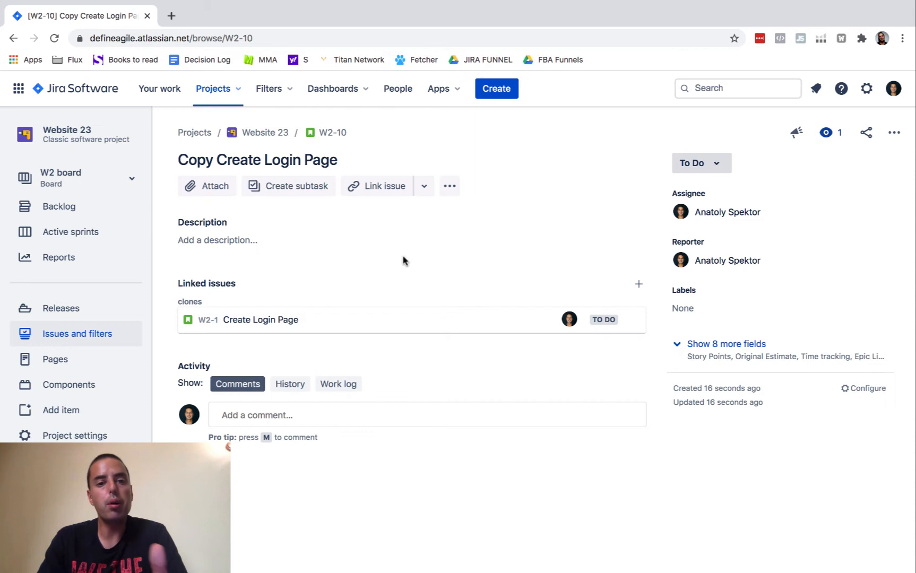
mouse_move(215, 278)
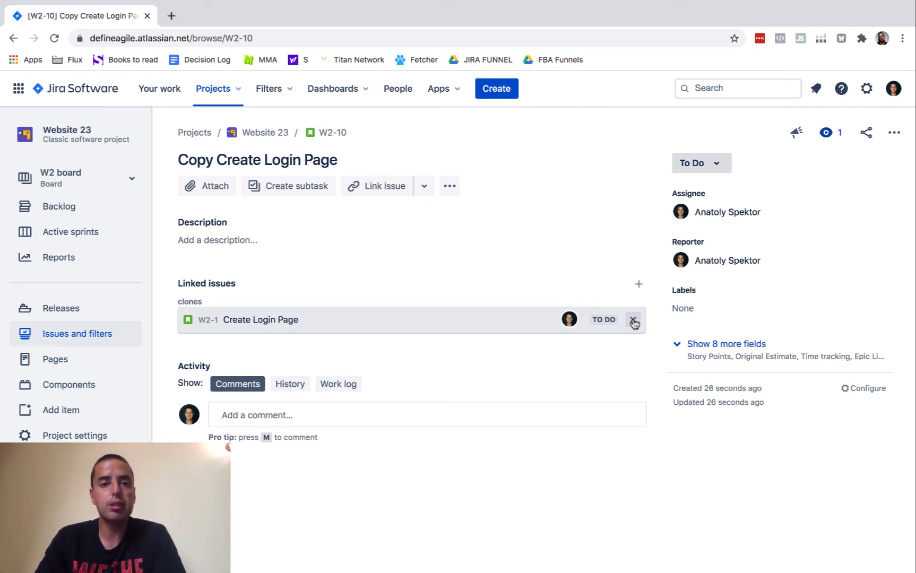
mouse_move(265, 133)
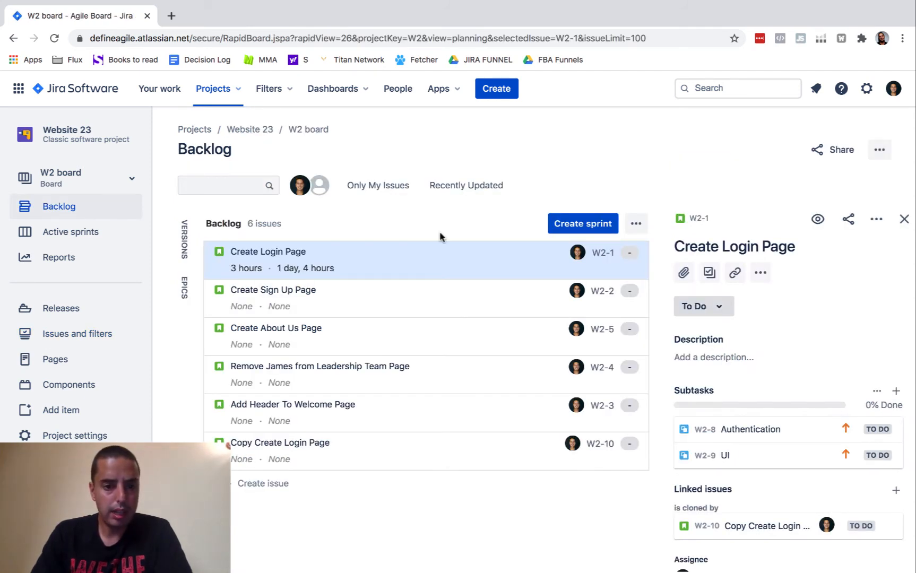
mouse_move(310, 255)
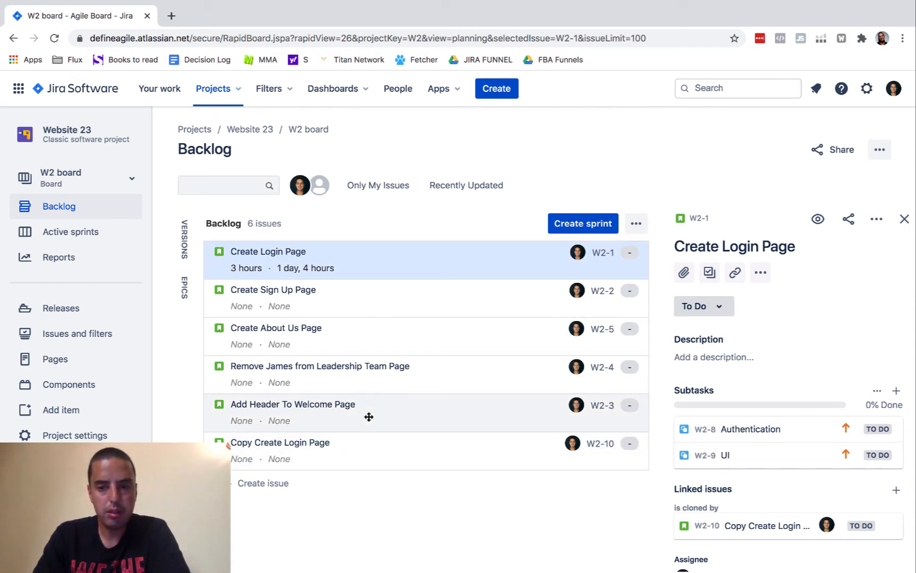
Step: Close the issue detail panel beside the W2 backlog
left_click(904, 220)
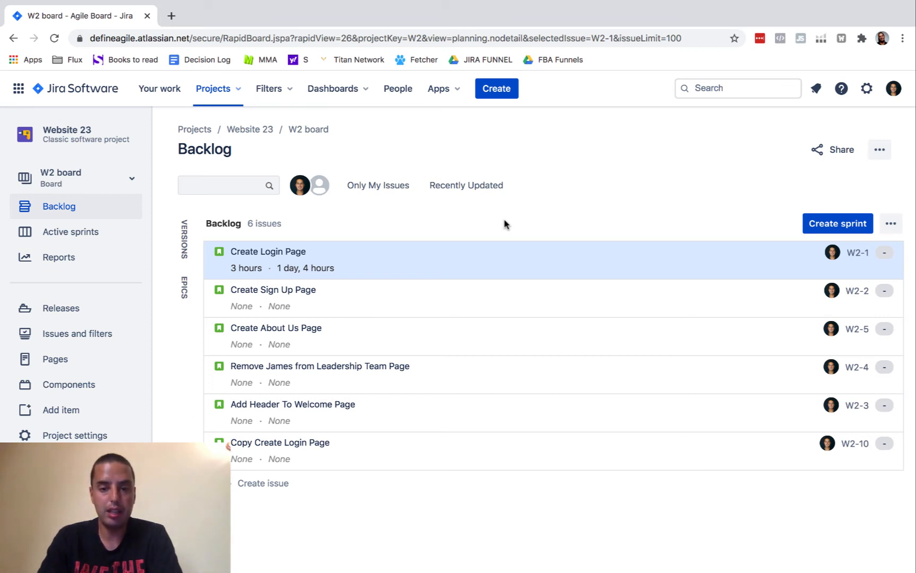
Step: Dismiss the Operations dialog and open the Create About Us Page (W2-5) details
key(".")
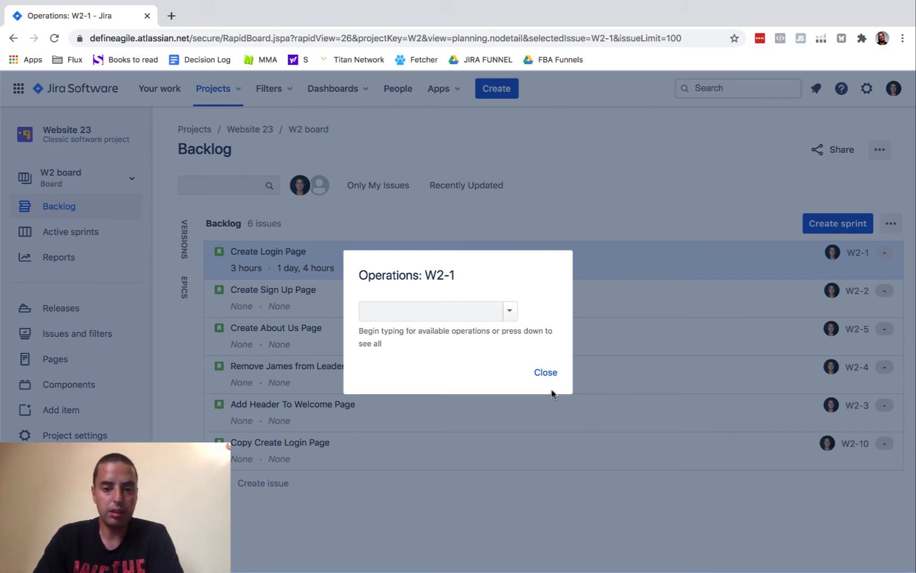
left_click(545, 372)
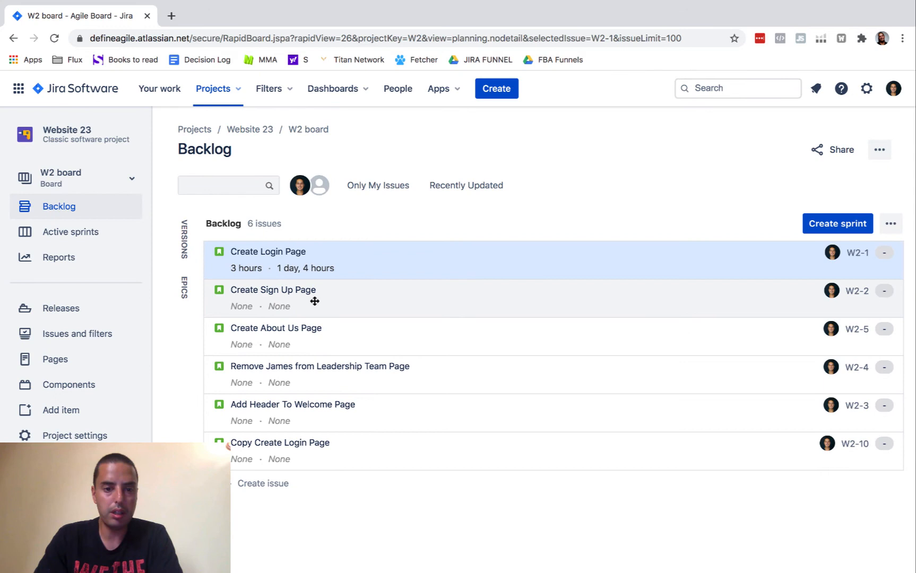
left_click(277, 328)
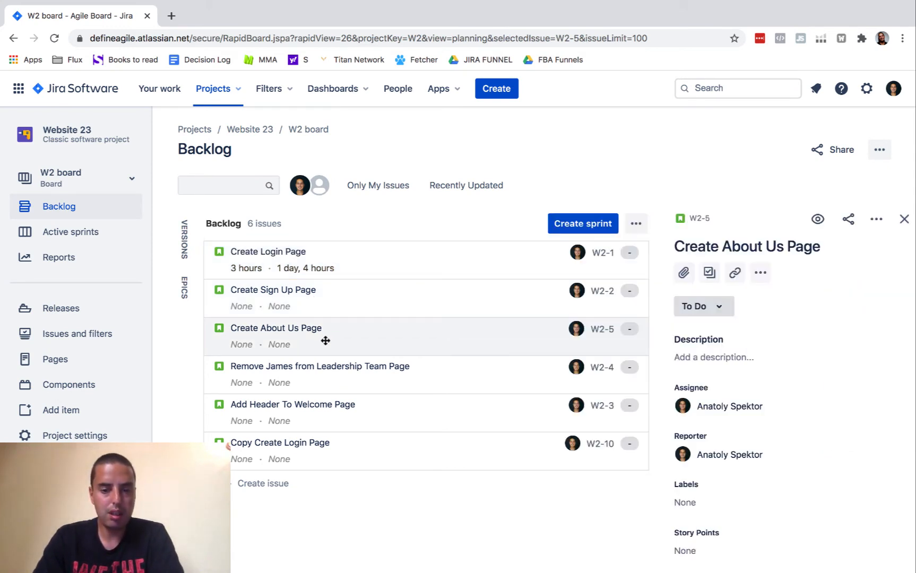
Step: Clone W2-5 via quick operations as 'Copy of Create About Us Page'
key(".")
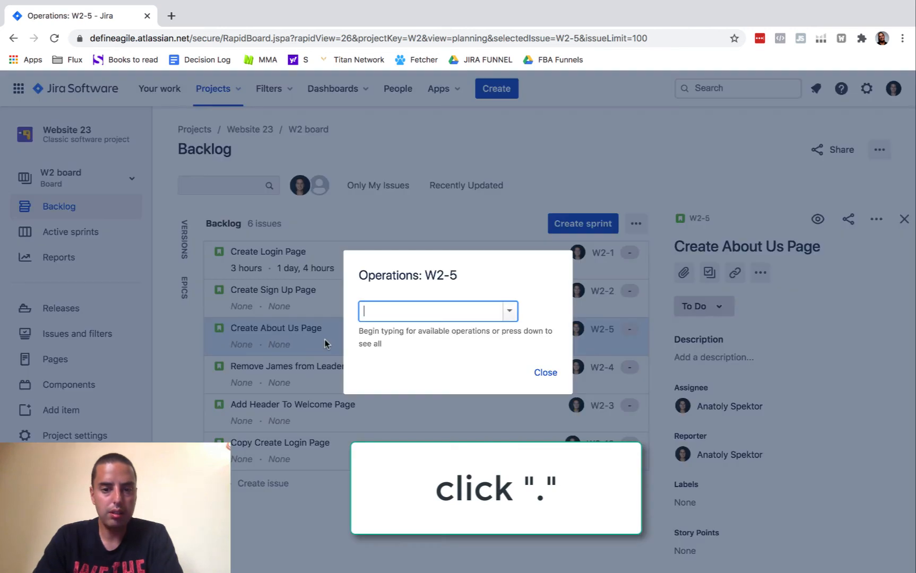
type("clo")
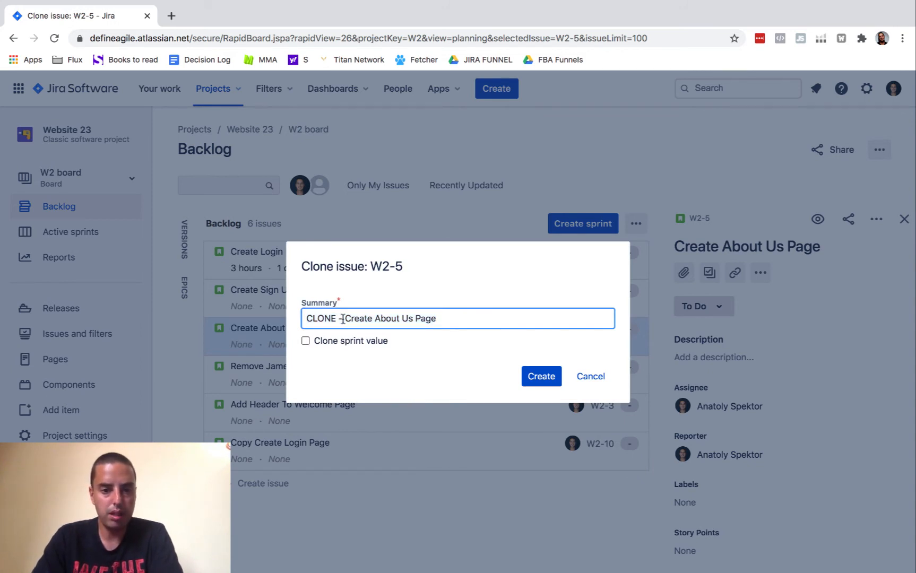
type("Copy")
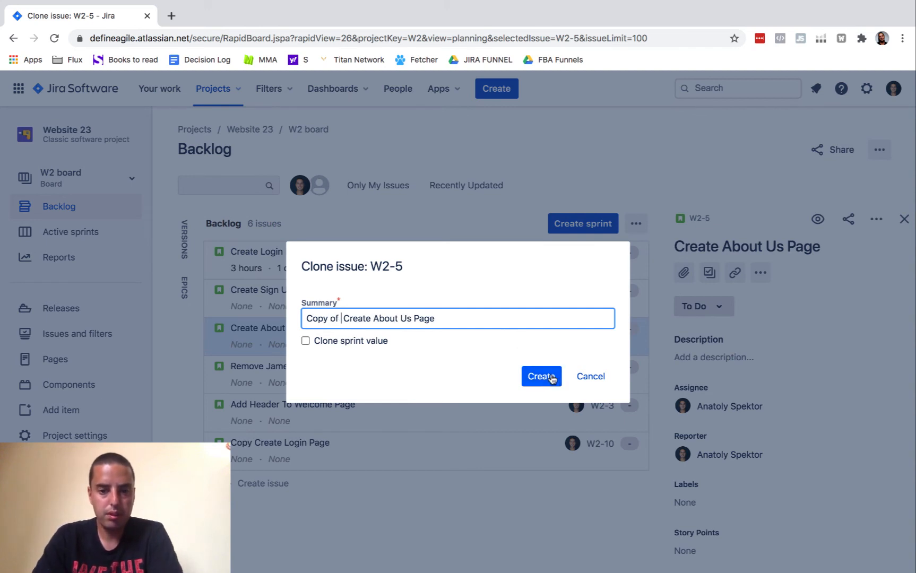
left_click(540, 375)
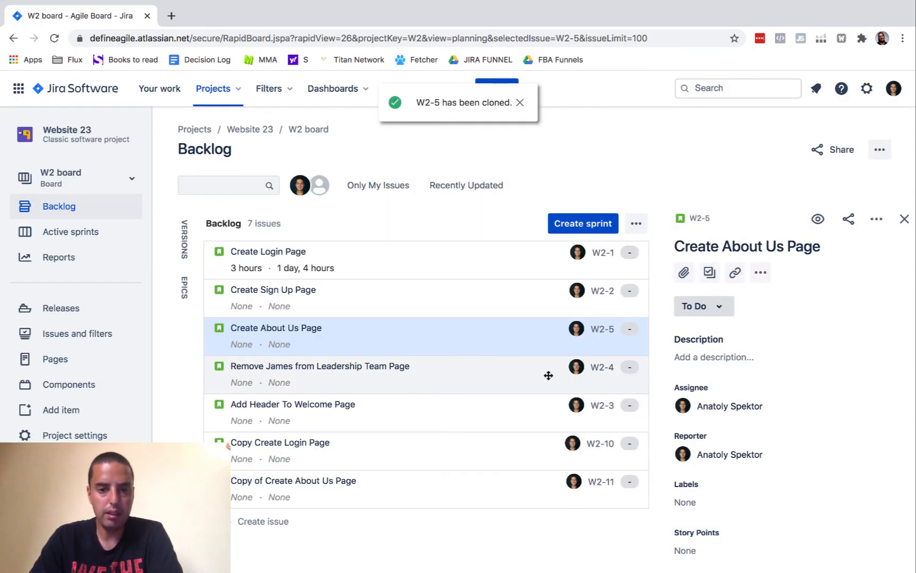
mouse_move(428, 502)
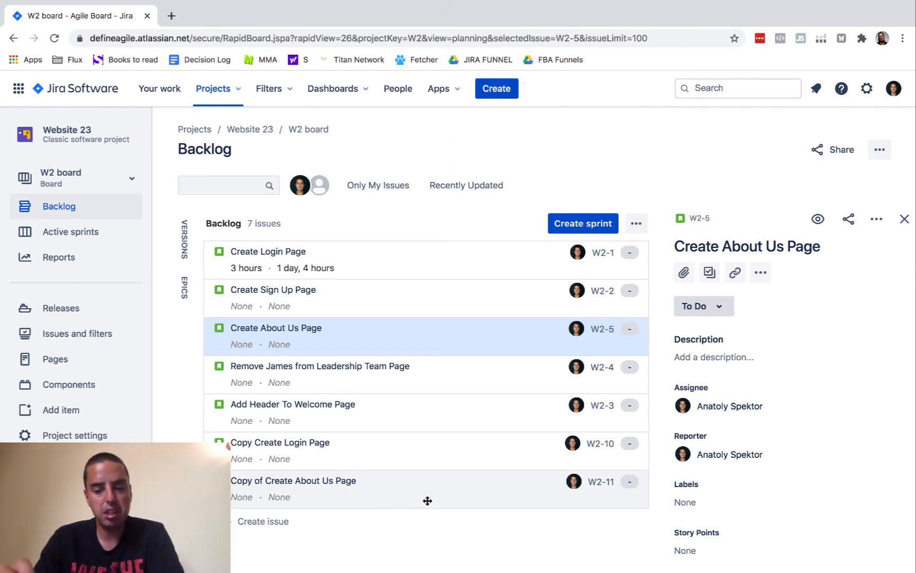
mouse_move(436, 341)
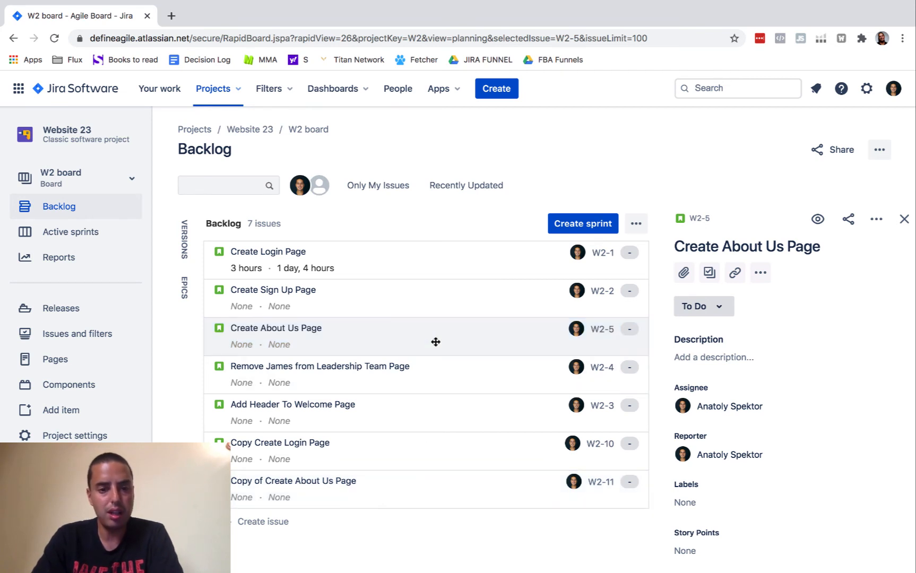
mouse_move(420, 342)
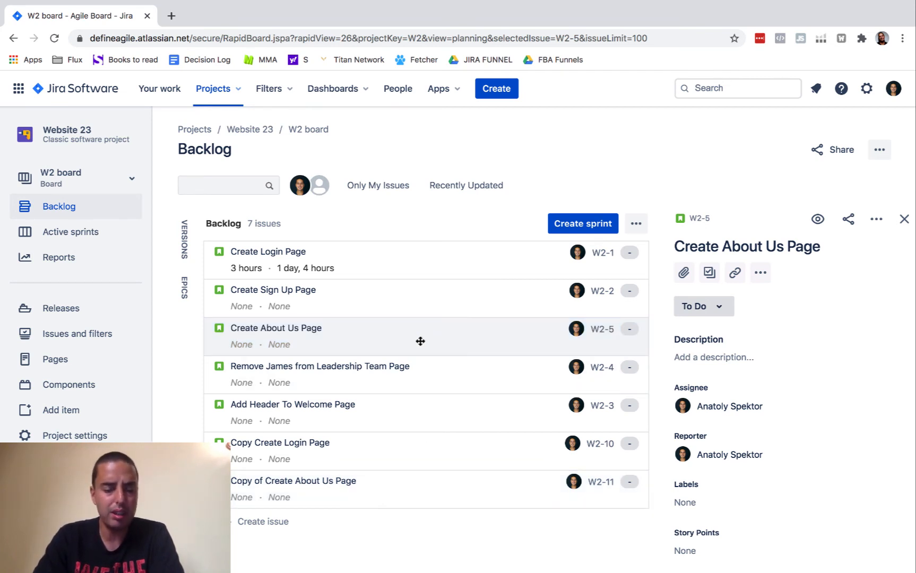
mouse_move(447, 339)
type("delete")
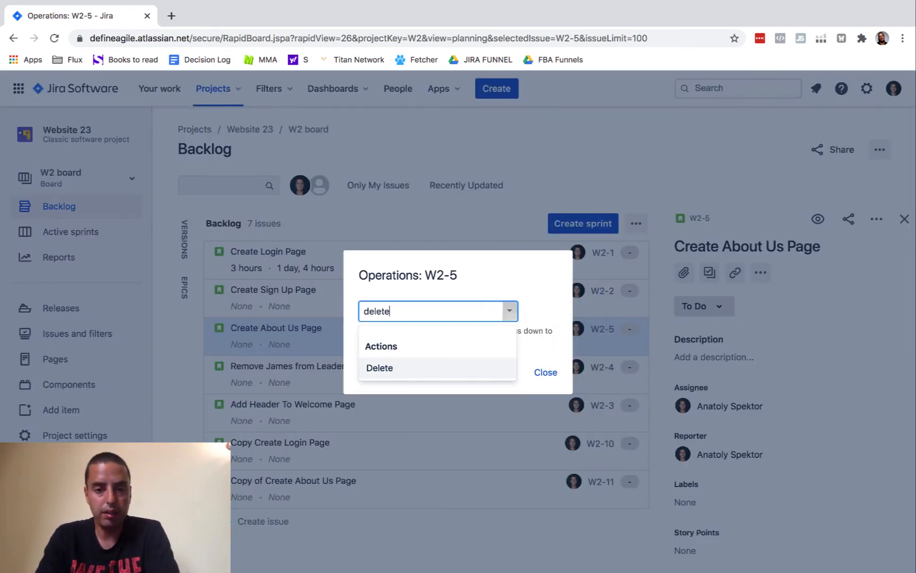
left_click(545, 372)
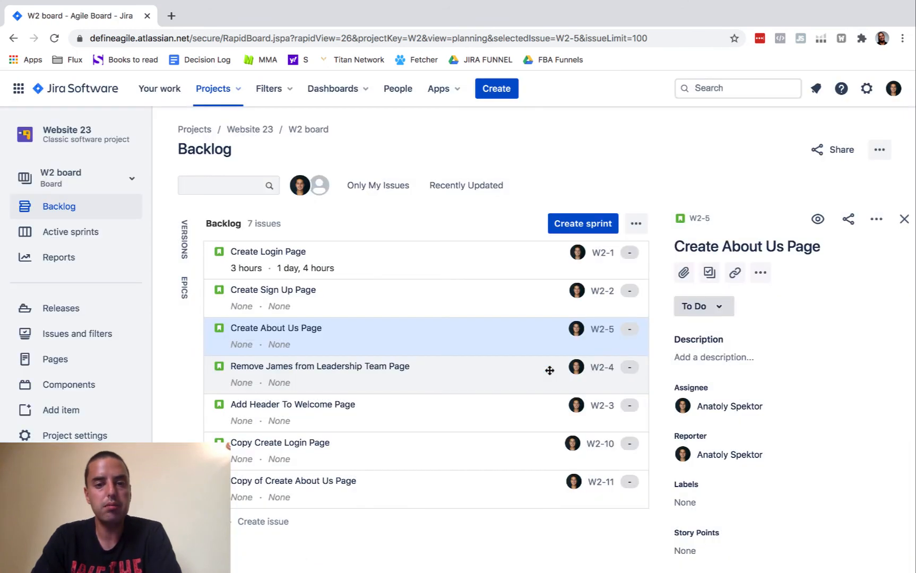